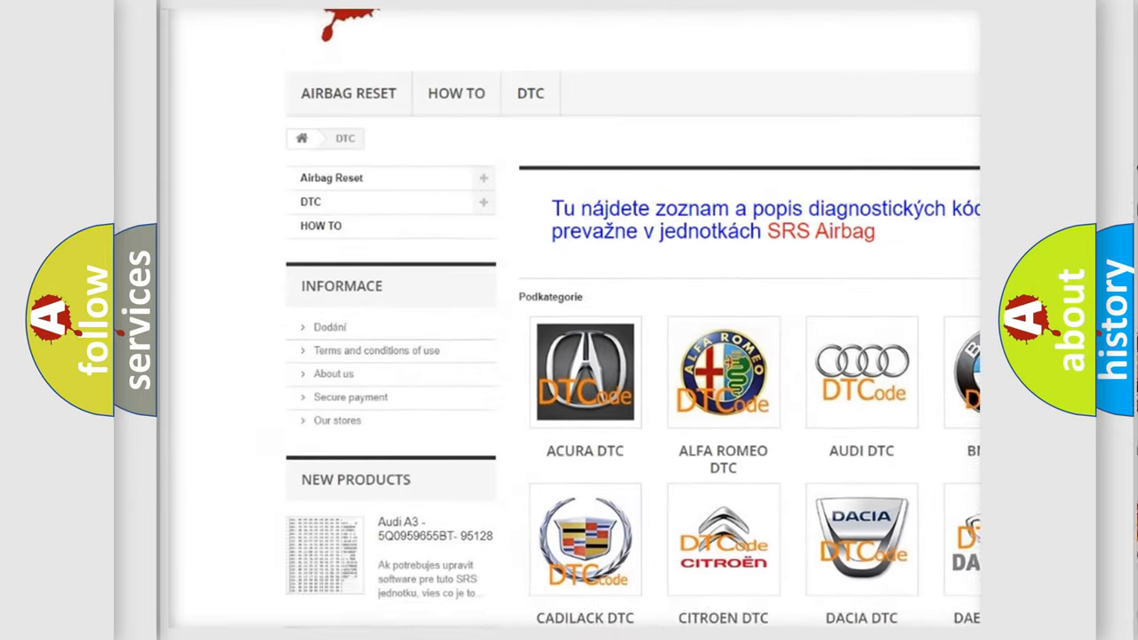
scroll(down, 3)
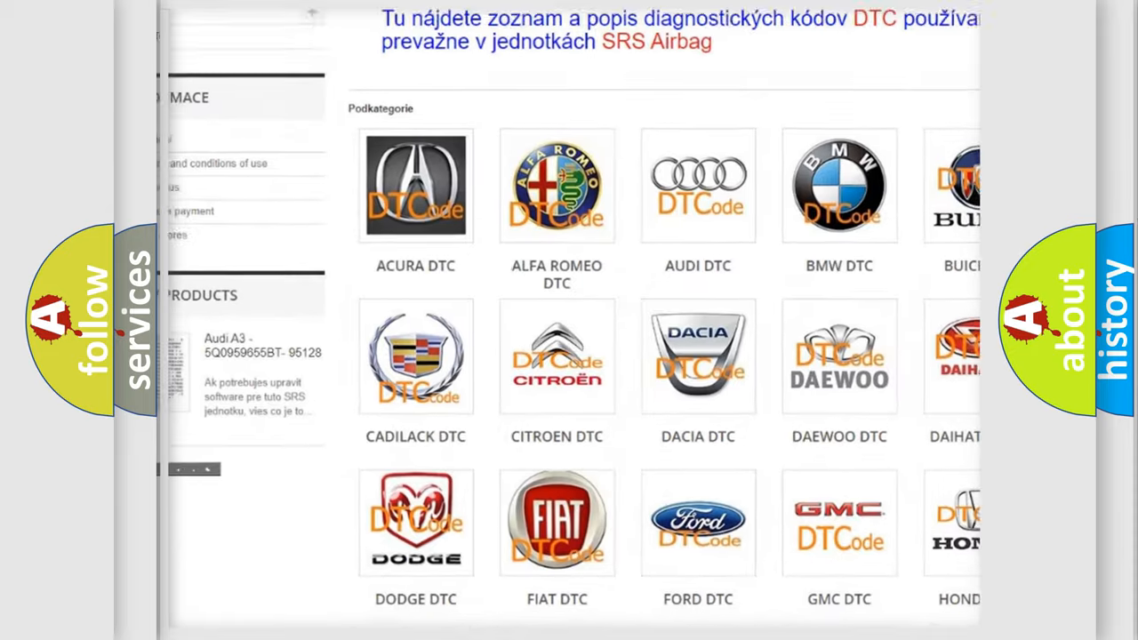
scroll(down, 3)
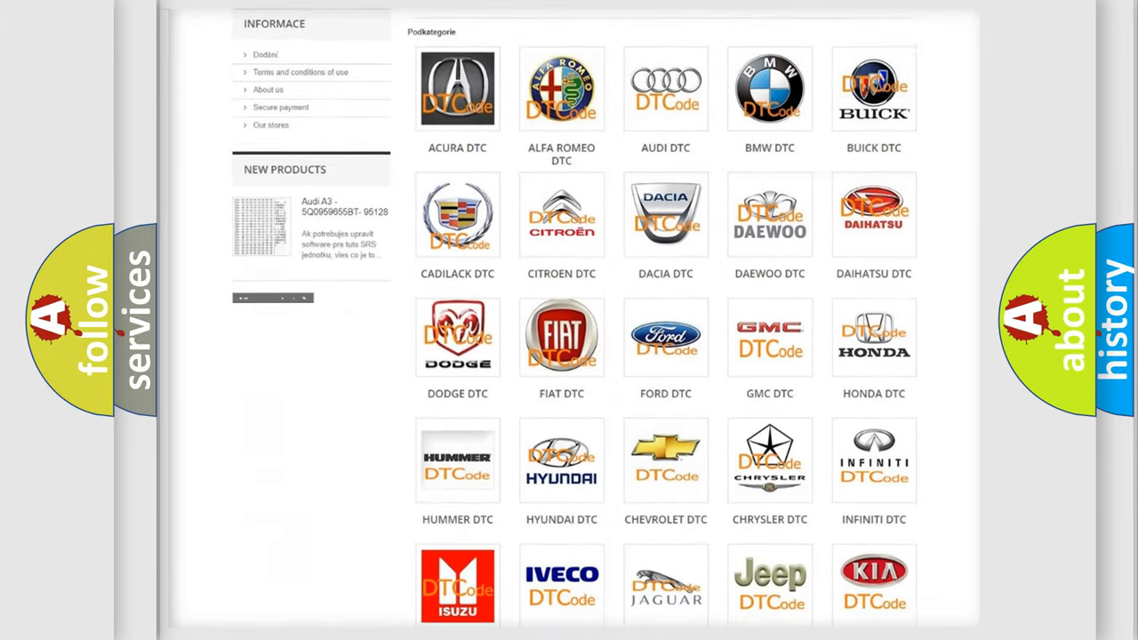
scroll(down, 3)
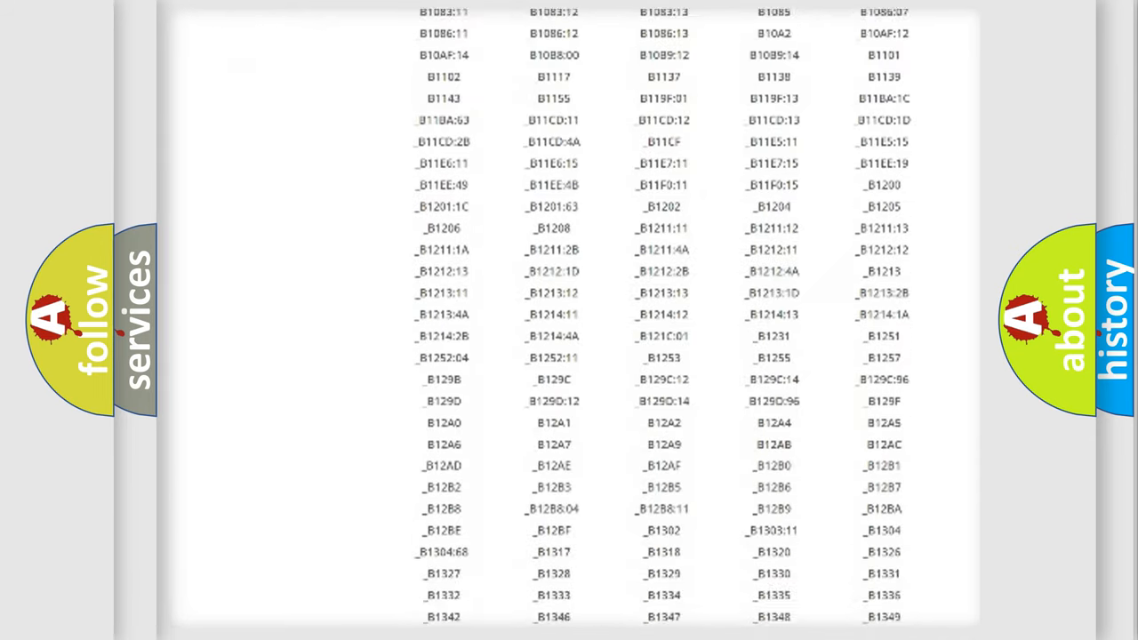
scroll(down, 3)
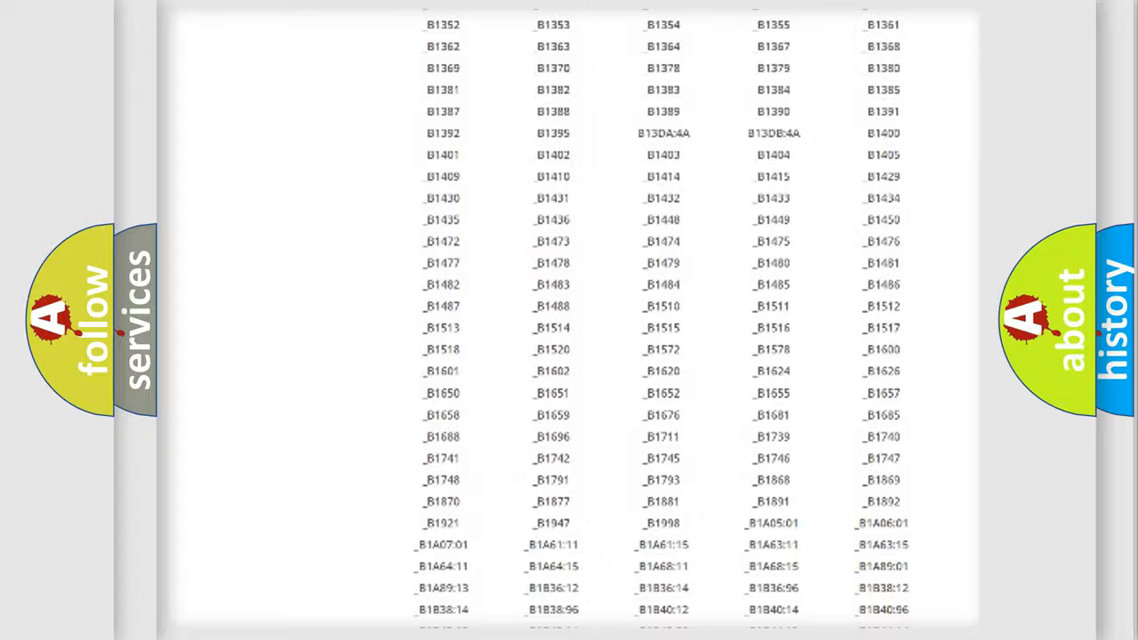